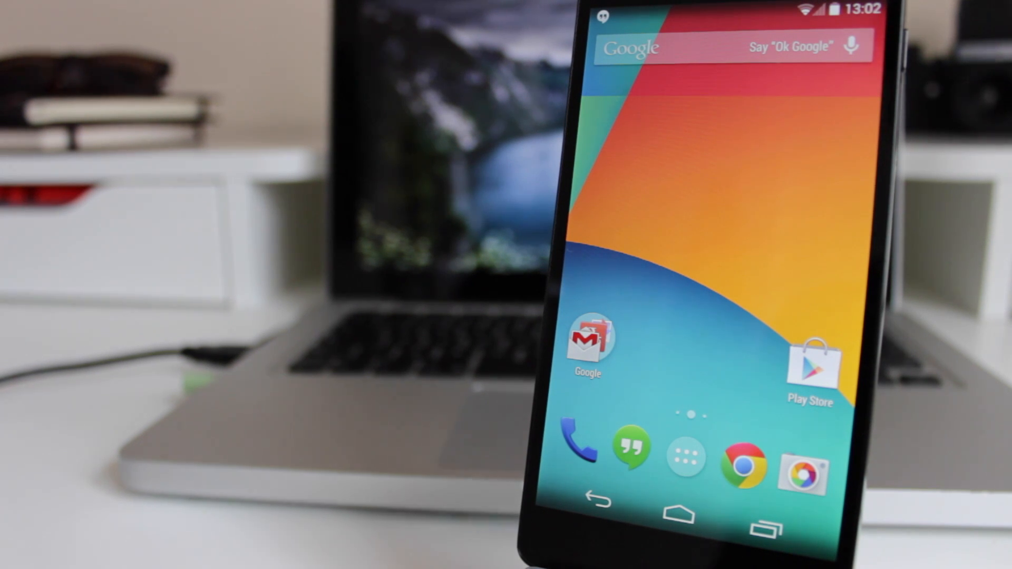
Launch SwiftKey from the home screen to reach the Themes gallery (Holo, Dark, Forest, Light).
{"action": "left_click", "coordinate": [687, 457]}
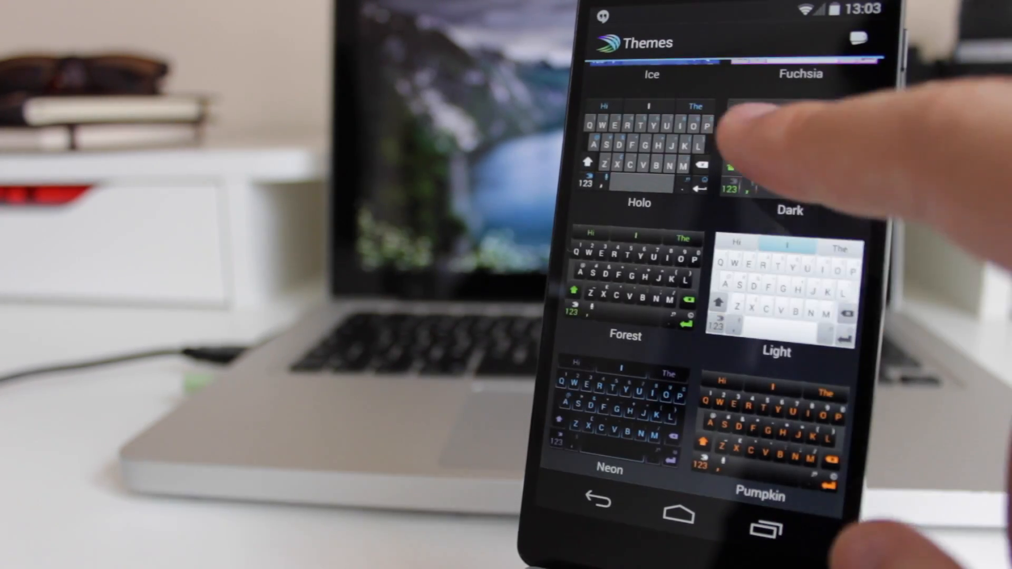
Open the SwiftKey Store and scroll its Themes tab past Spotlight Orange and Pulse Green.
{"action": "scroll", "scroll_direction": "up", "scroll_amount": 3}
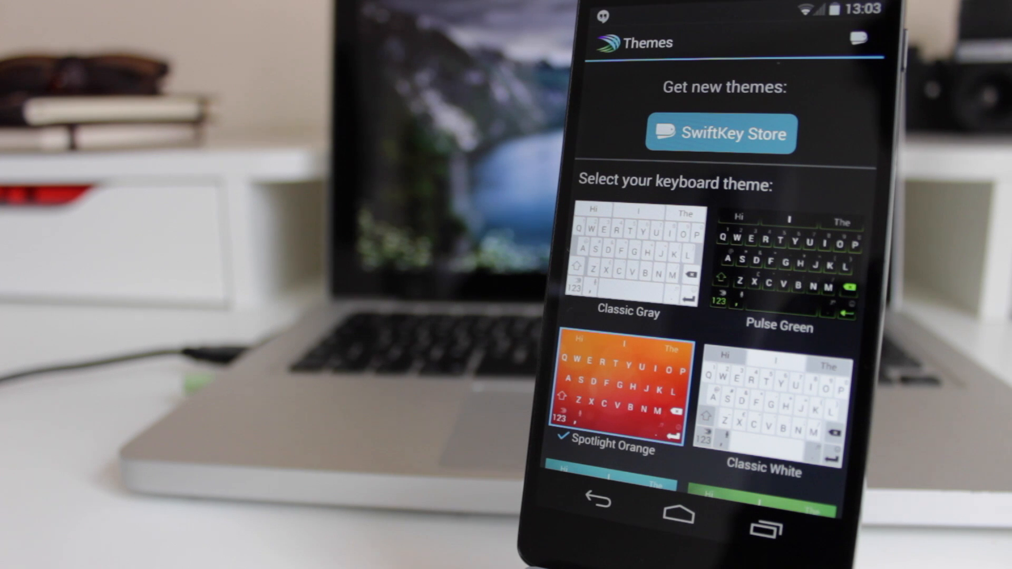
{"action": "left_click", "coordinate": [720, 134]}
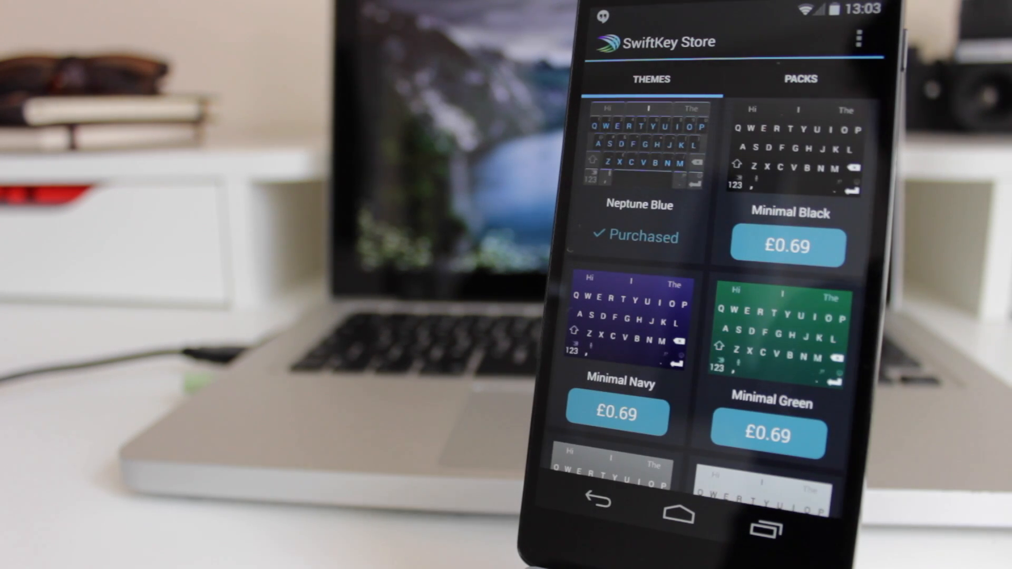
{"action": "scroll", "scroll_direction": "down", "scroll_amount": 3}
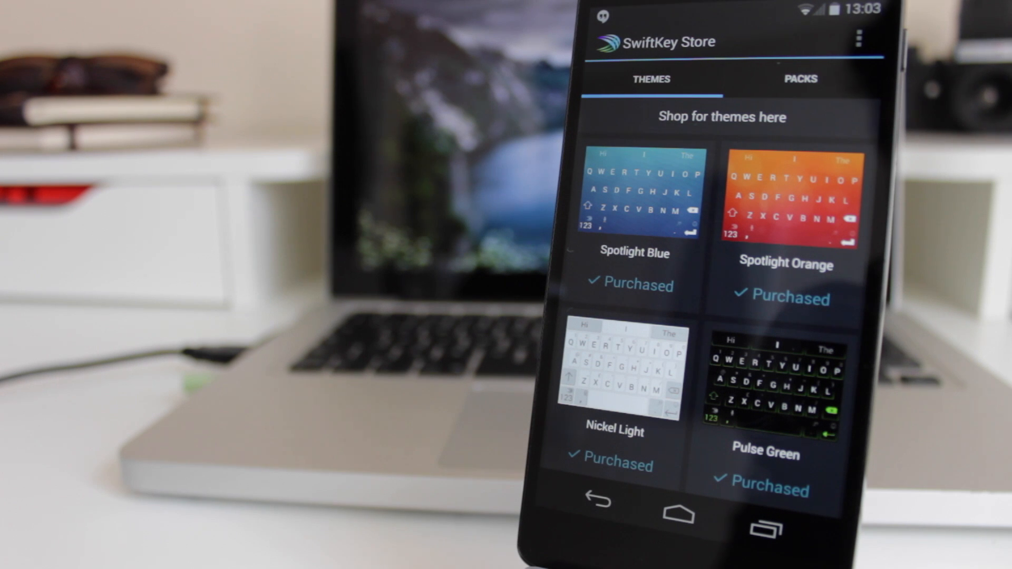
Switch the Store to the Packs tab and scroll to the purchased Premier pack.
{"action": "left_click", "coordinate": [800, 78]}
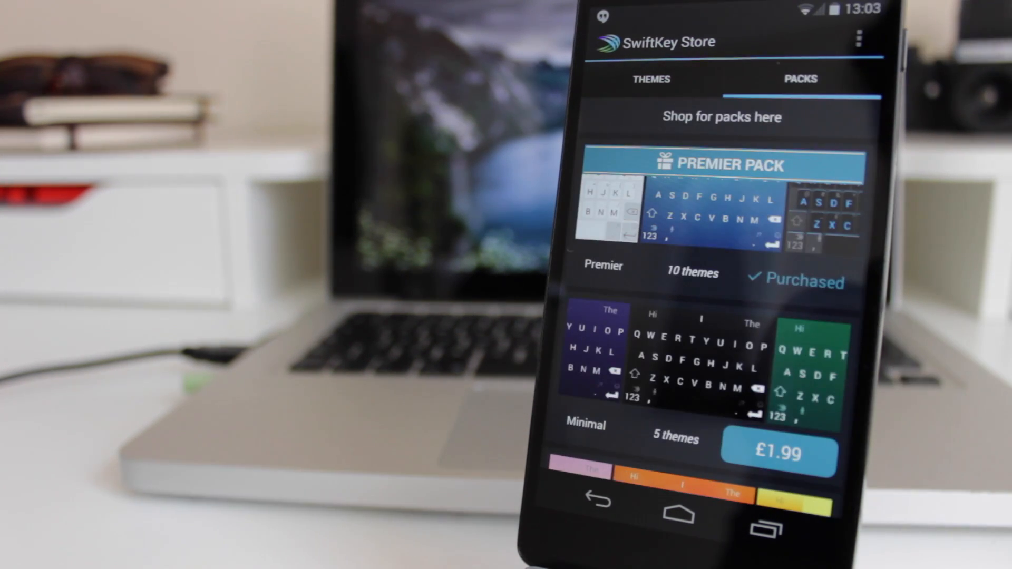
{"action": "scroll", "scroll_direction": "down", "scroll_amount": 3}
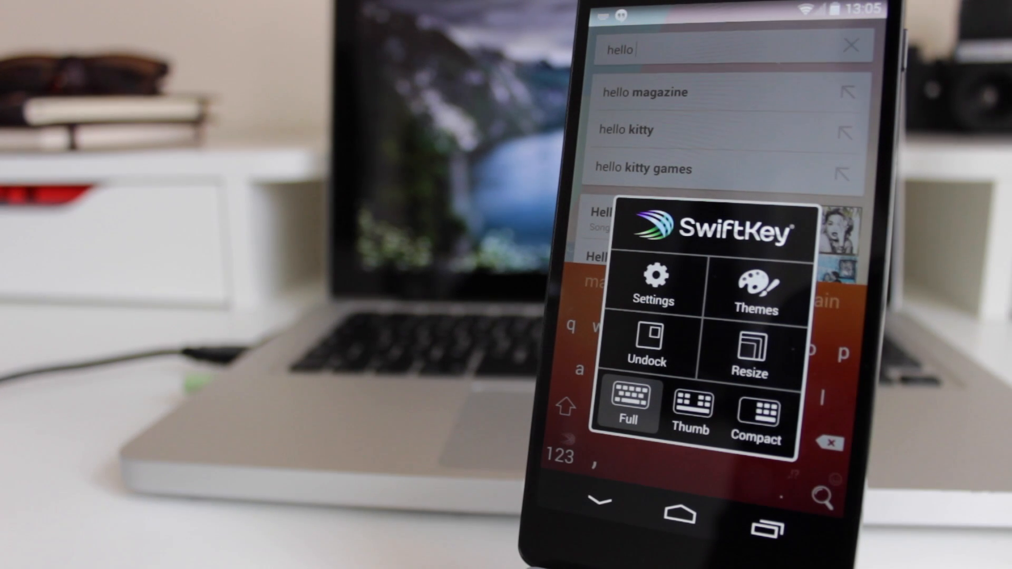
Choose Classic Gray in the keyboard's Themes picker, replacing Spotlight Orange.
{"action": "left_click", "coordinate": [756, 287]}
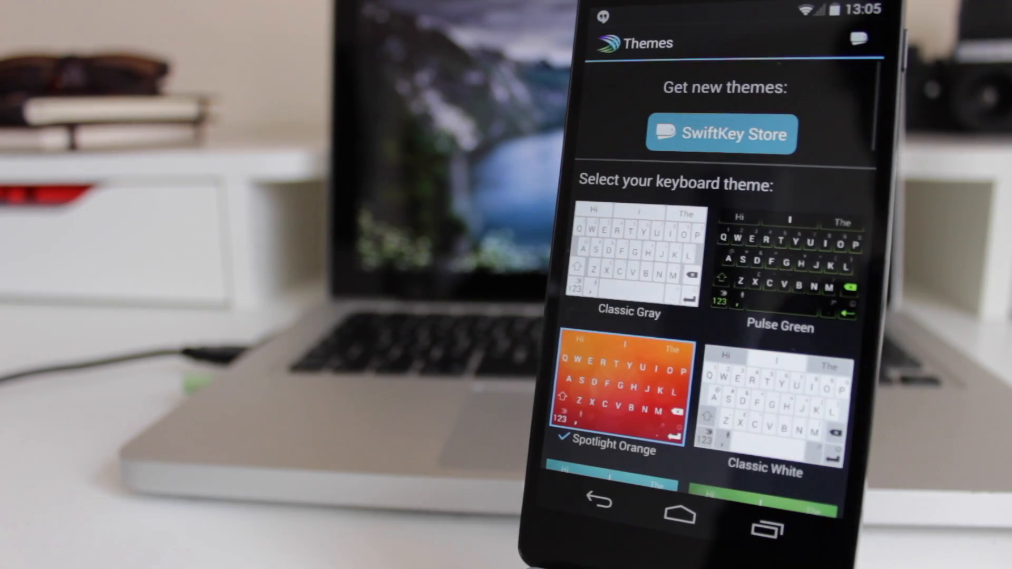
{"action": "left_click", "coordinate": [629, 256]}
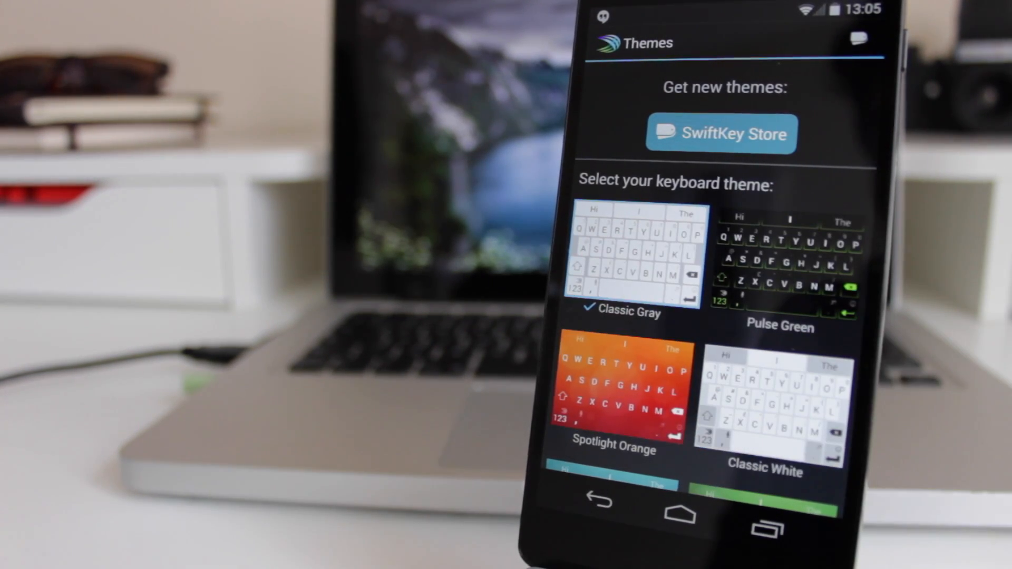